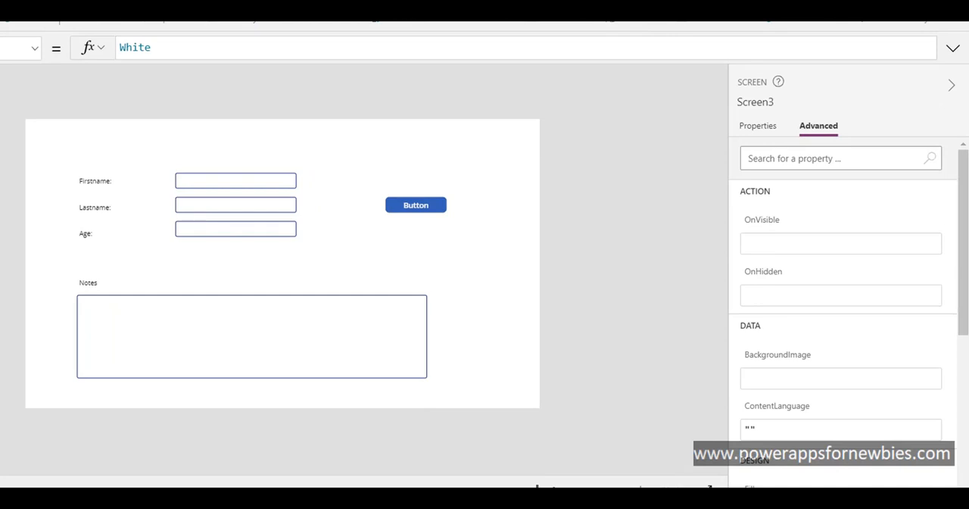
{"action": "mouse_move", "coordinate": [527, 448]}
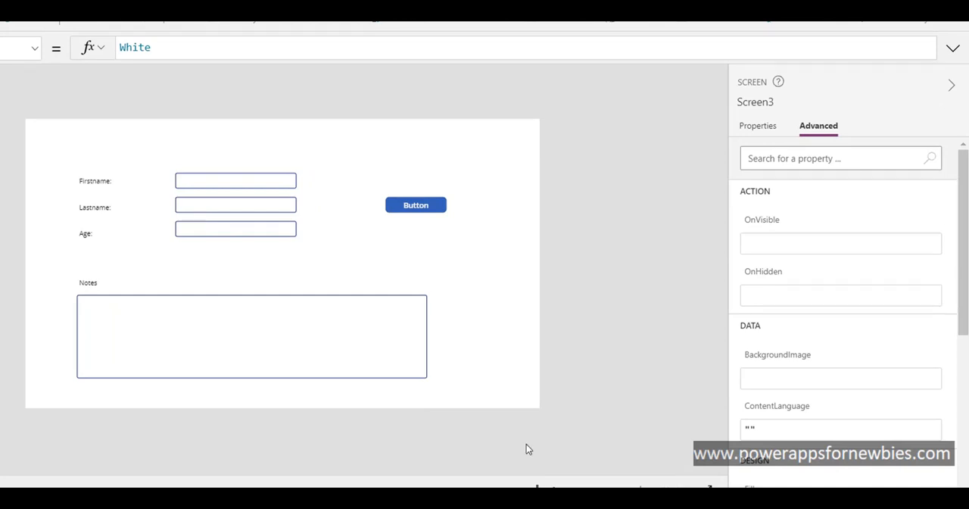
{"action": "mouse_move", "coordinate": [413, 238]}
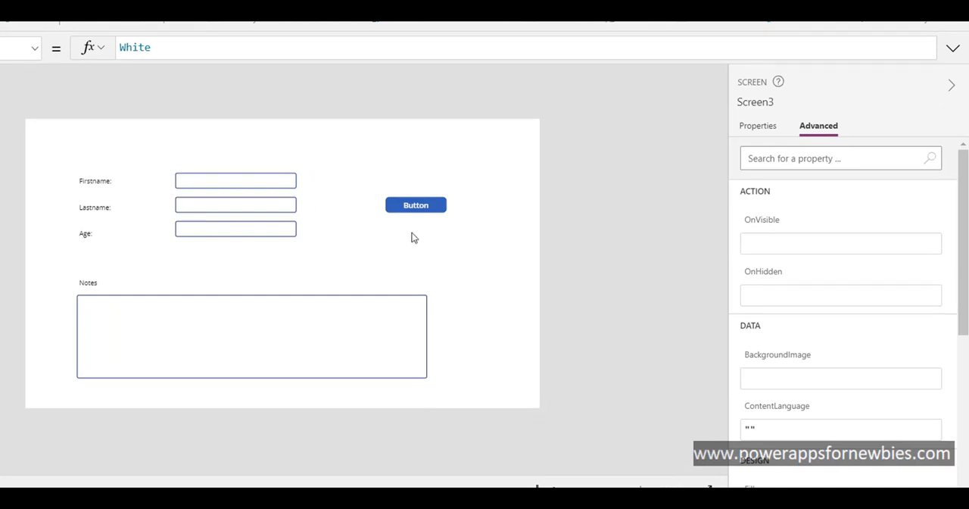
Step: Select the button on the canvas to show its OnSelect formula
{"action": "left_click", "coordinate": [416, 204]}
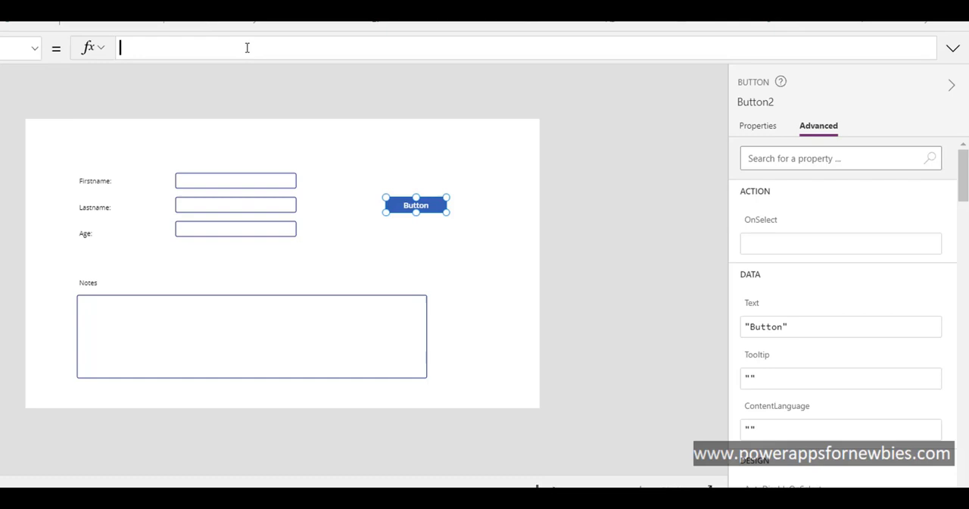
Step: Begin the button's OnSelect formula with an open Notify( call
{"action": "type", "text": "N"}
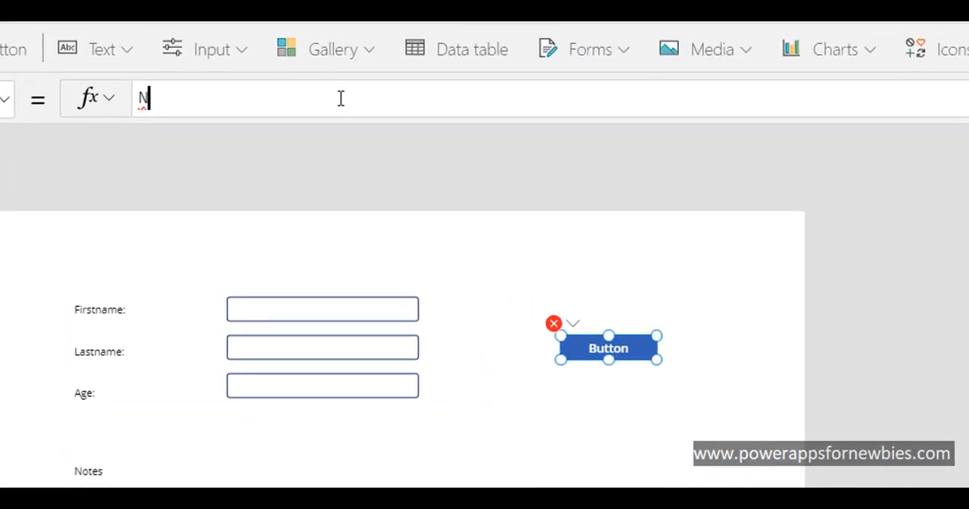
{"action": "type", "text": "ot"}
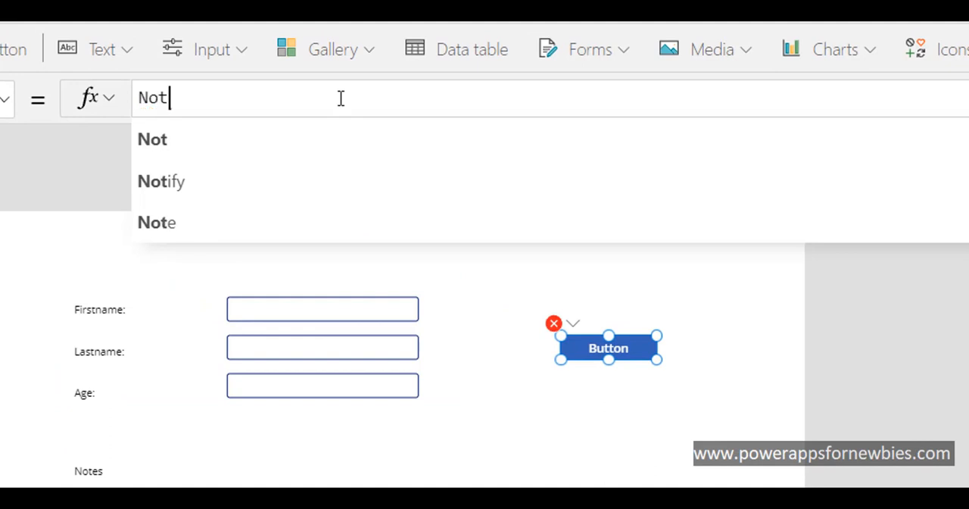
{"action": "left_click", "coordinate": [161, 180]}
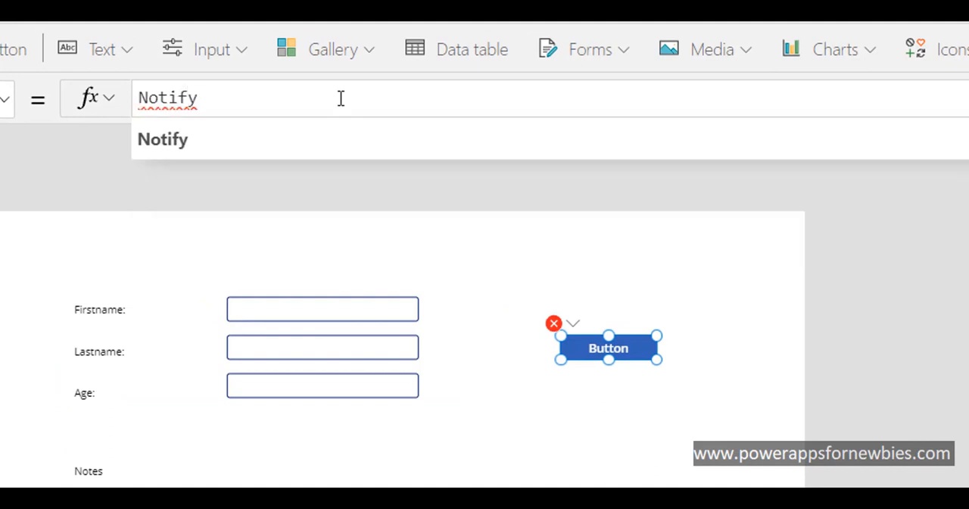
{"action": "type", "text": "("}
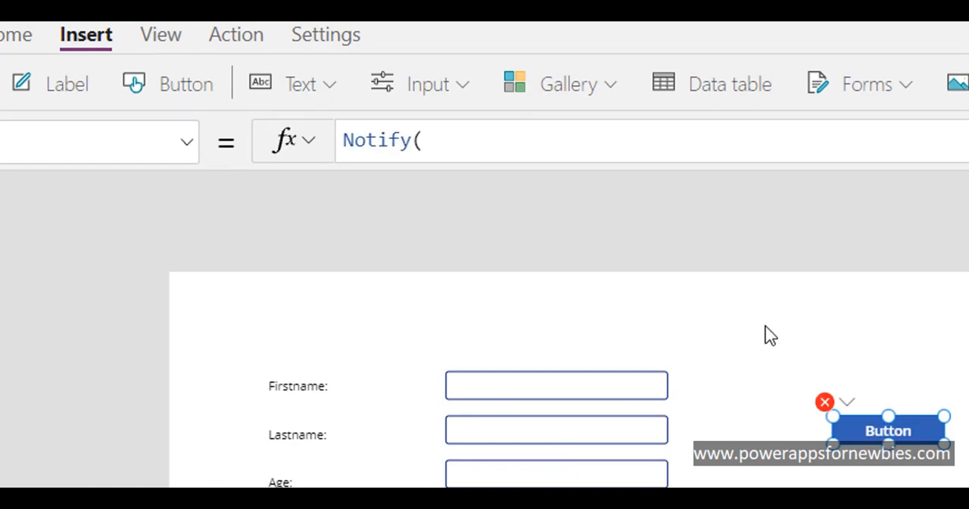
Step: Add Concatenate(txtFirstname.Text, " " inside the Notify call
{"action": "left_click", "coordinate": [435, 140]}
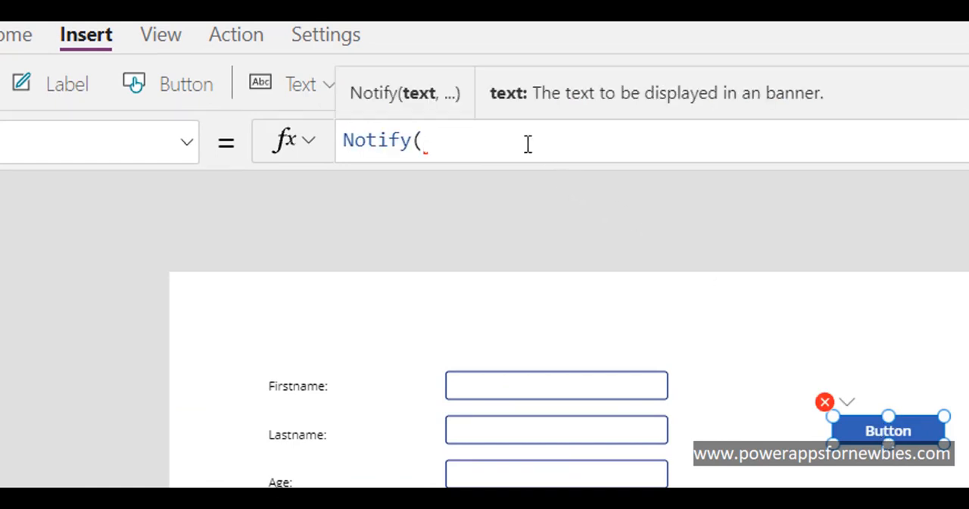
{"action": "type", "text": "Con"}
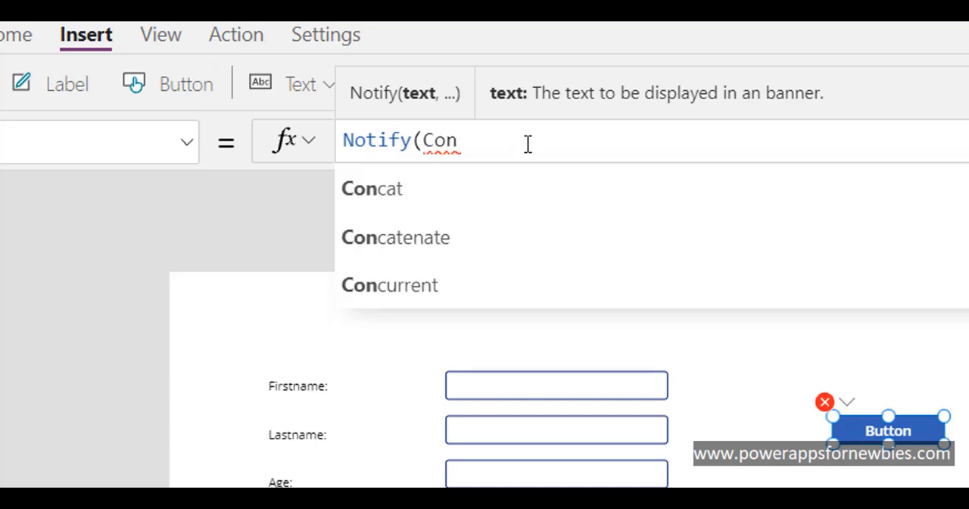
{"action": "left_click", "coordinate": [395, 237]}
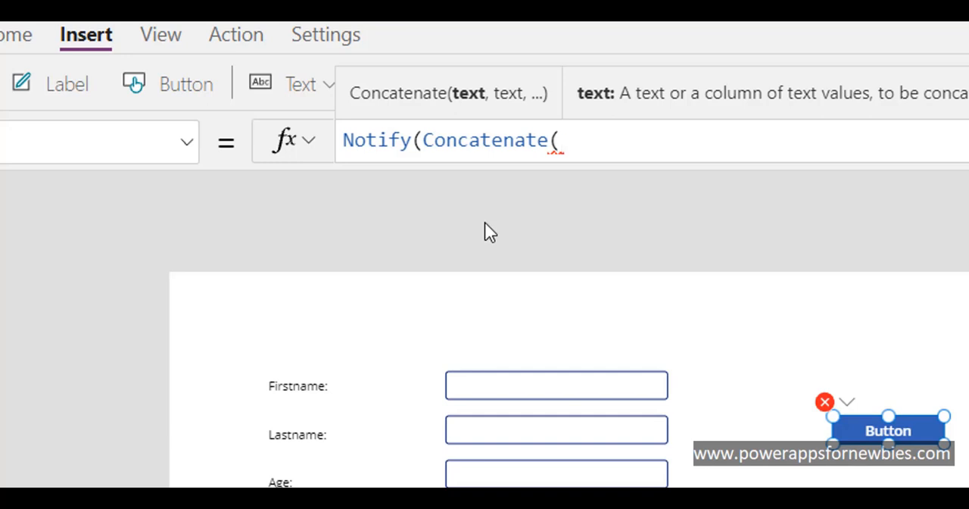
{"action": "type", "text": "x"}
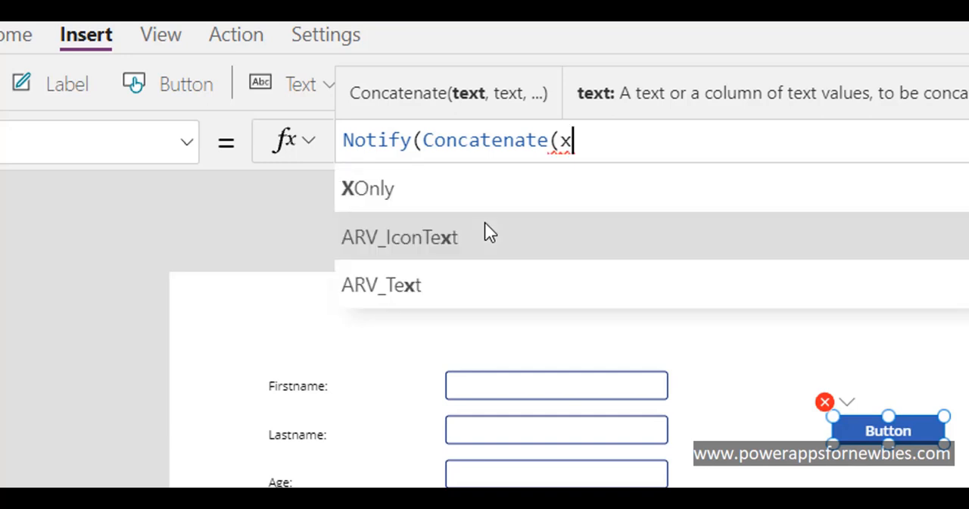
{"action": "type", "text": "txt"}
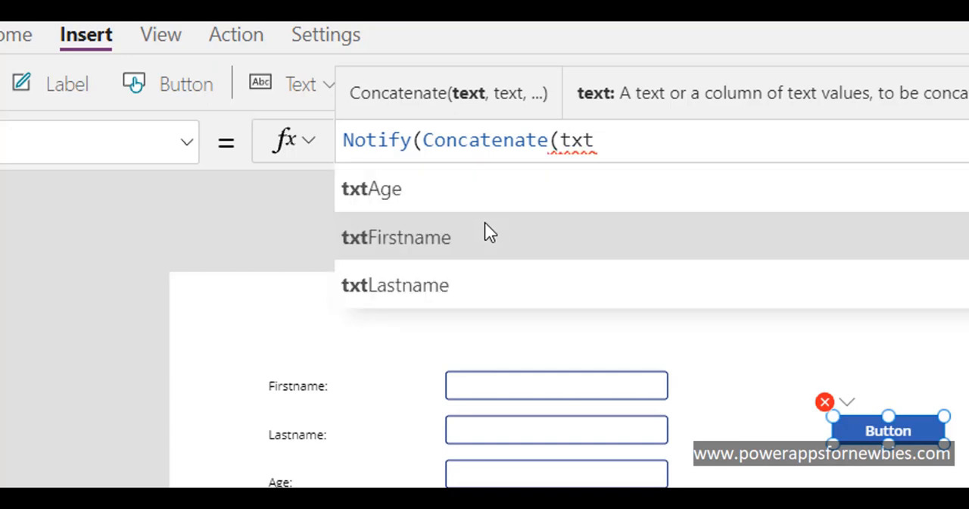
{"action": "left_click", "coordinate": [395, 237]}
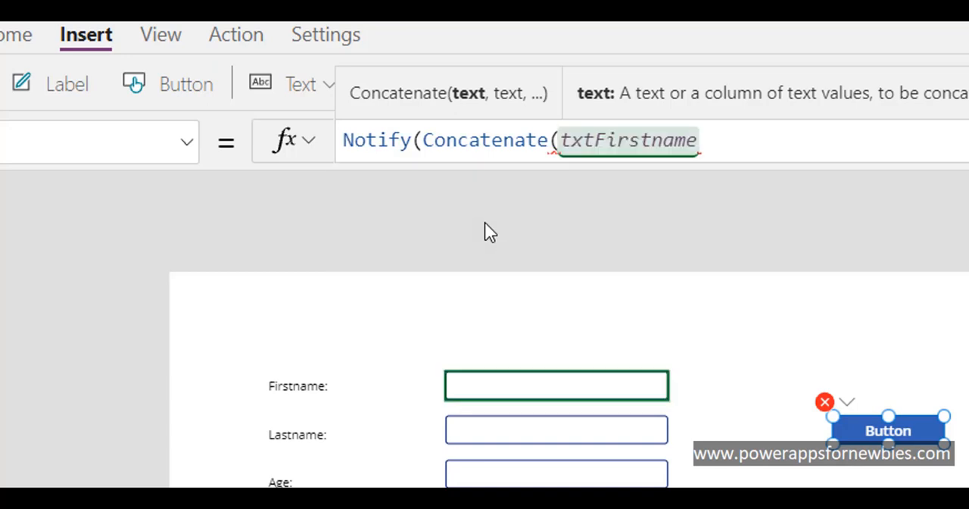
{"action": "type", "text": ".Text"}
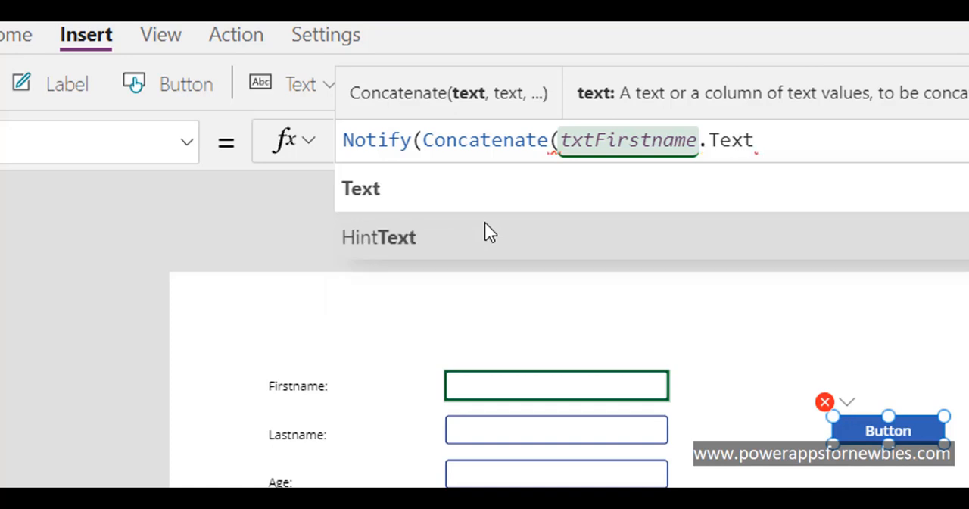
{"action": "type", "text": ","}
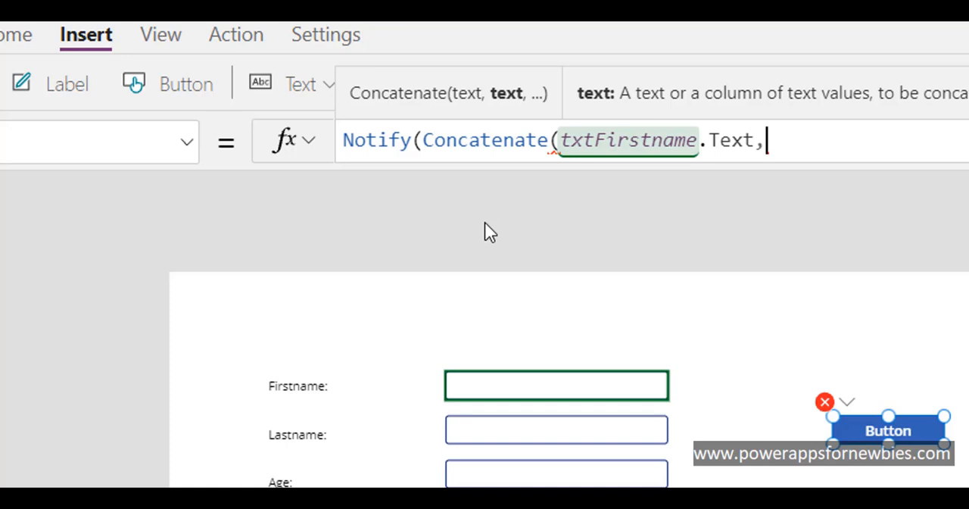
{"action": "type", "text": "\" \""}
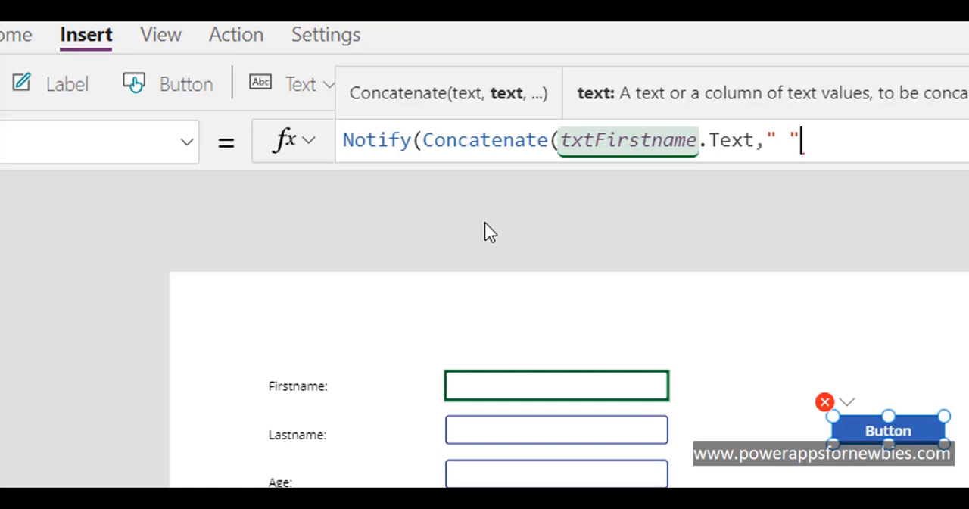
Step: Append txtLastname.Text, " " and txtAge.Text to close the Notify formula
{"action": "type", "text": ","}
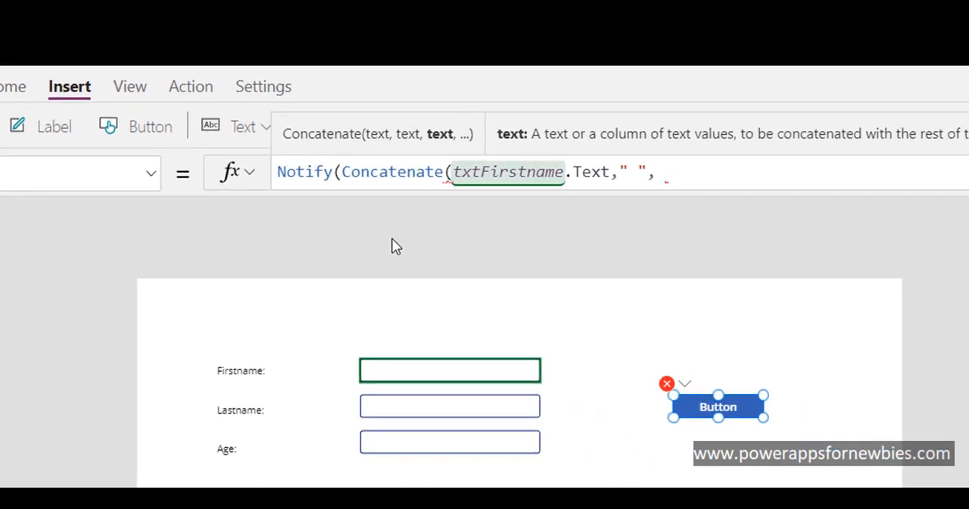
{"action": "type", "text": "txt"}
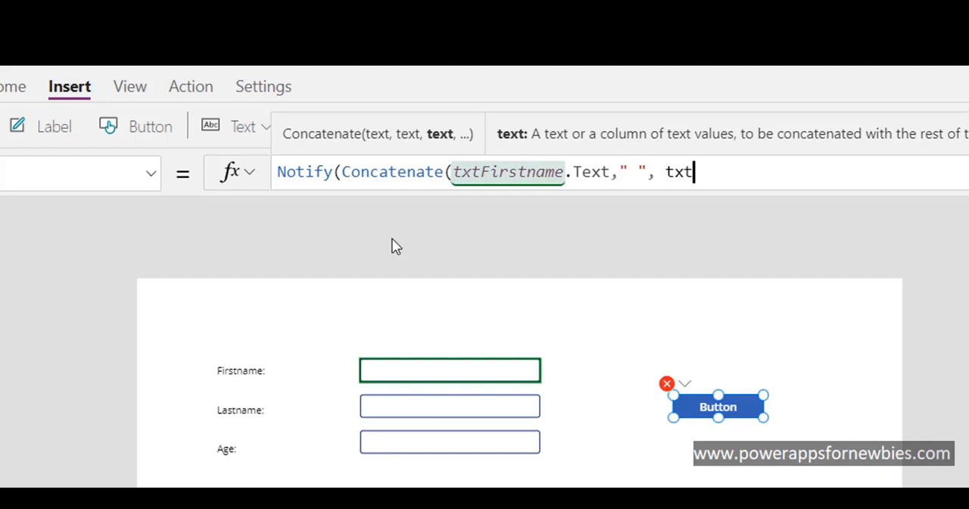
{"action": "type", "text": "txt"}
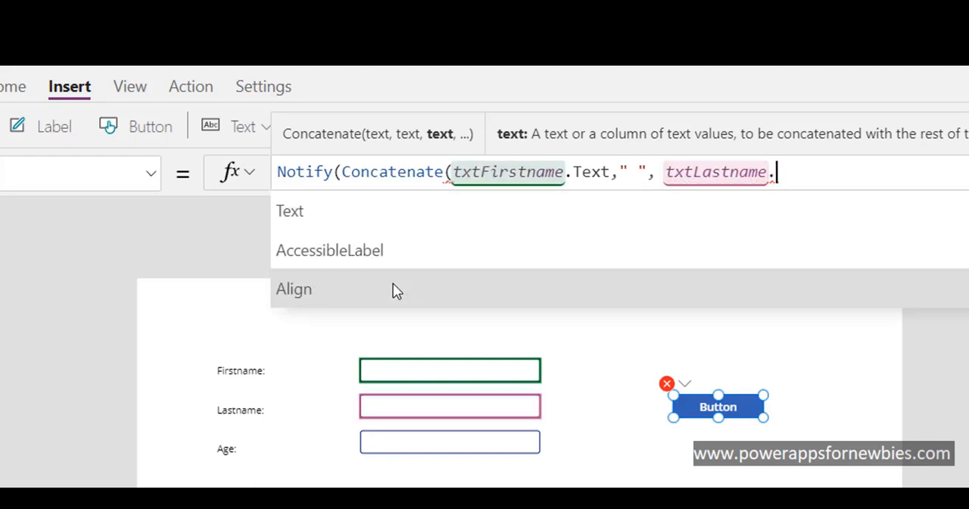
{"action": "type", "text": "T"}
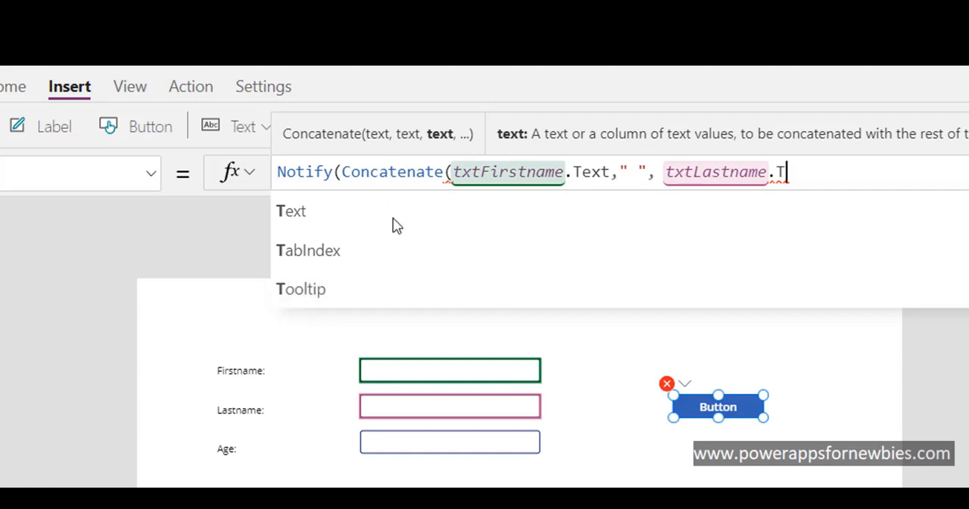
{"action": "left_click", "coordinate": [290, 210]}
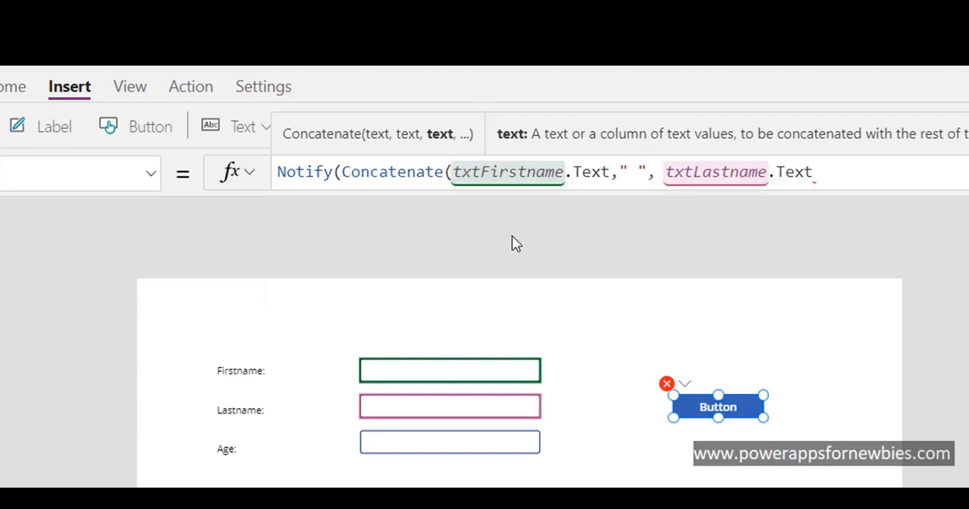
{"action": "type", "text": ",\" \","}
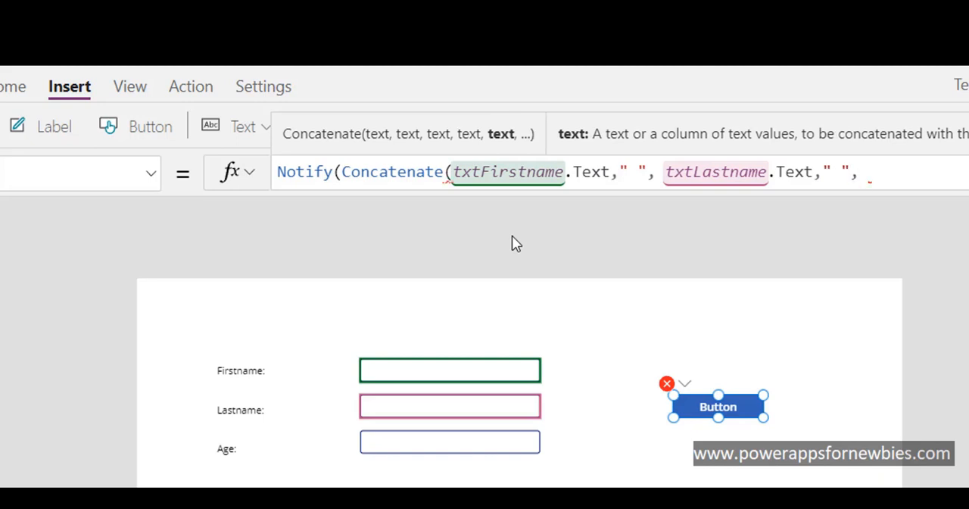
{"action": "type", "text": "txtAg"}
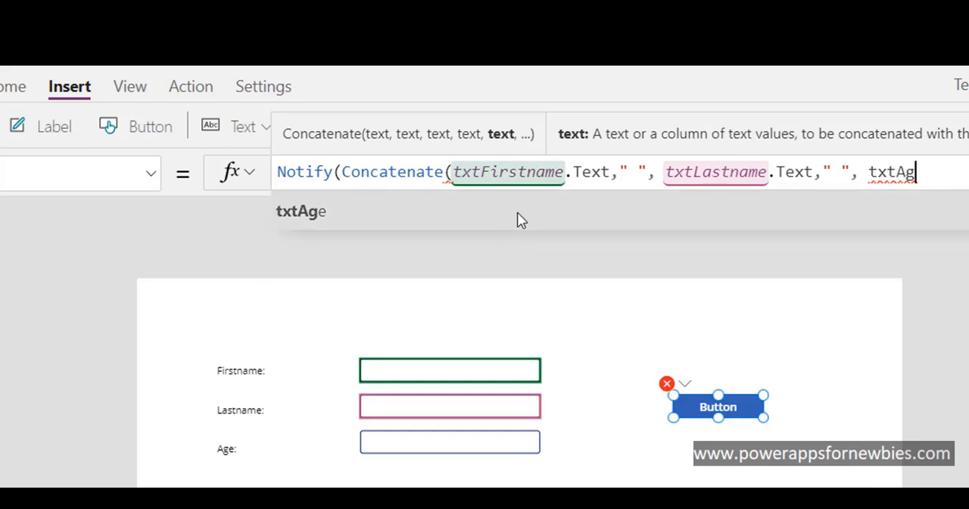
{"action": "type", "text": ".Text))"}
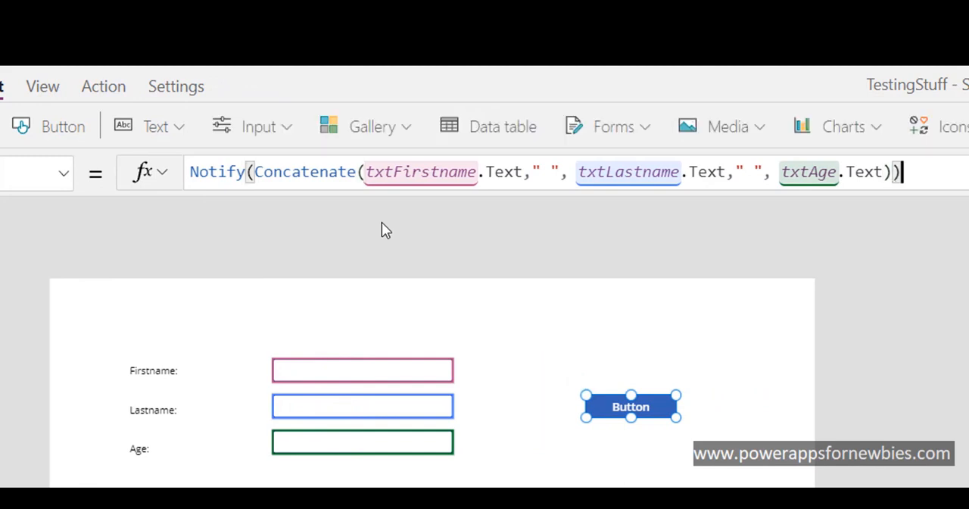
{"action": "mouse_move", "coordinate": [886, 219]}
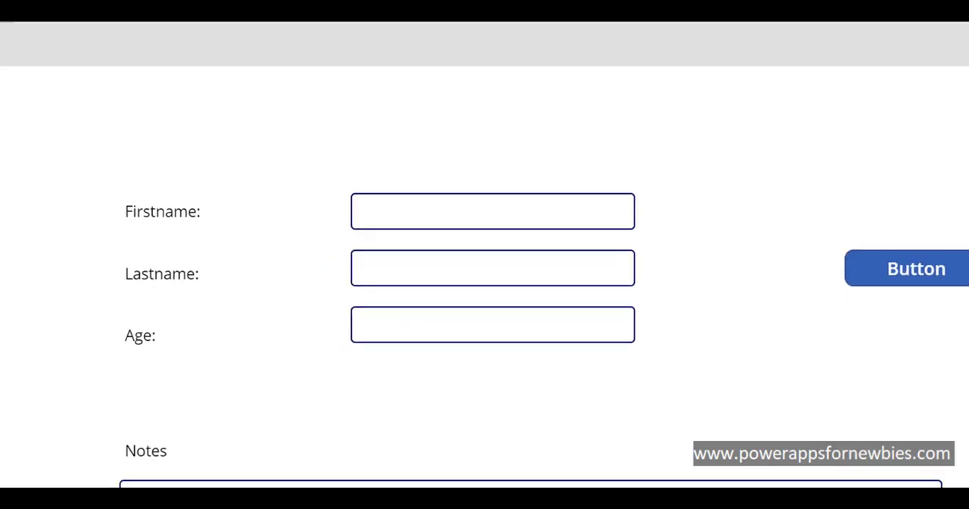
Step: In preview, enter Wendy, Smith and 23 into the form's text boxes
{"action": "left_click", "coordinate": [493, 211]}
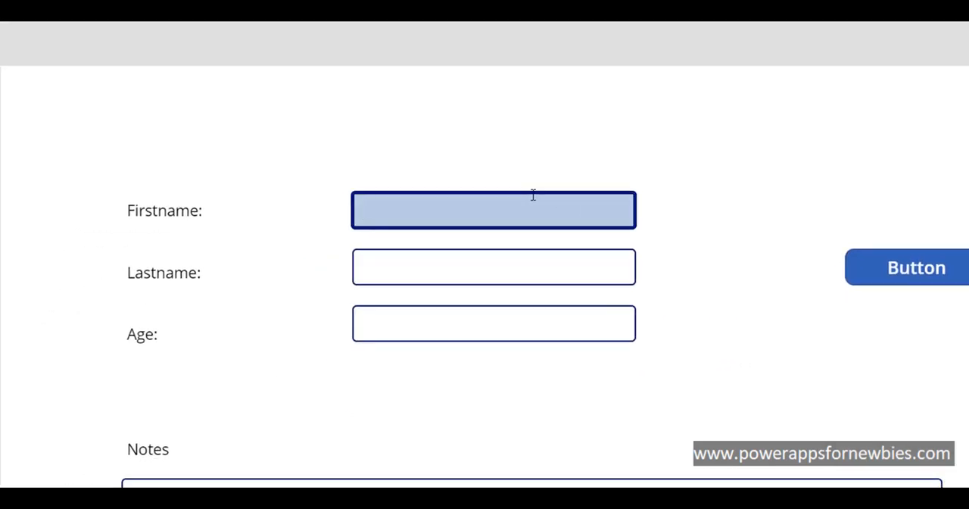
{"action": "type", "text": "Wendy"}
{"action": "left_click", "coordinate": [493, 266]}
{"action": "type", "text": "S"}
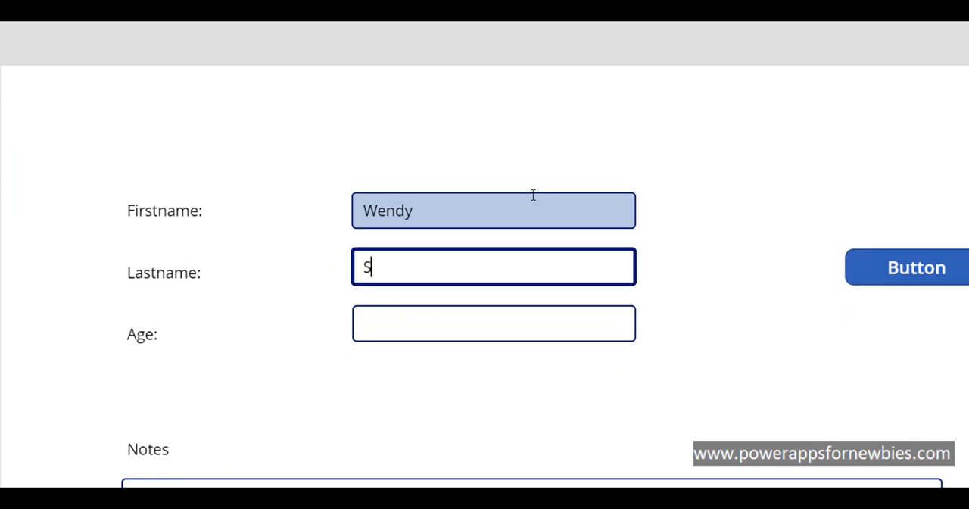
{"action": "type", "text": "mith"}
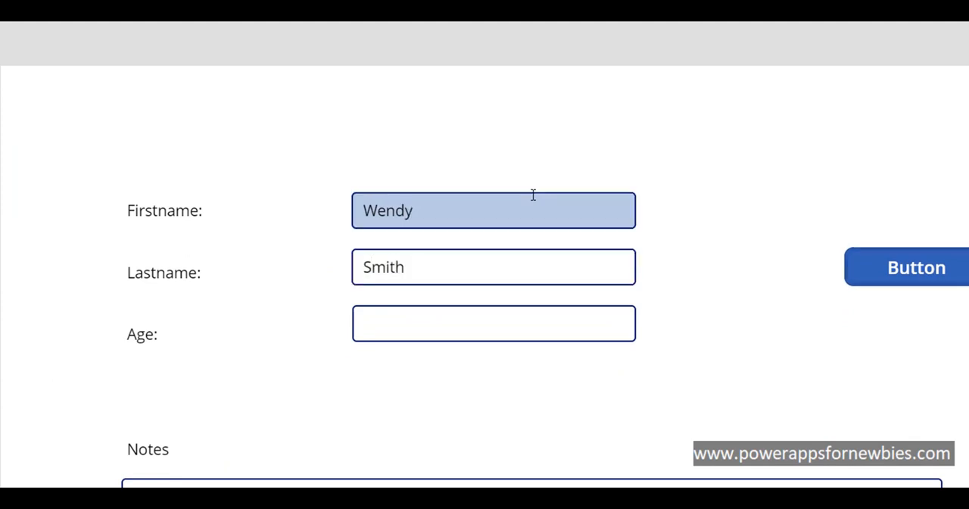
{"action": "type", "text": "2"}
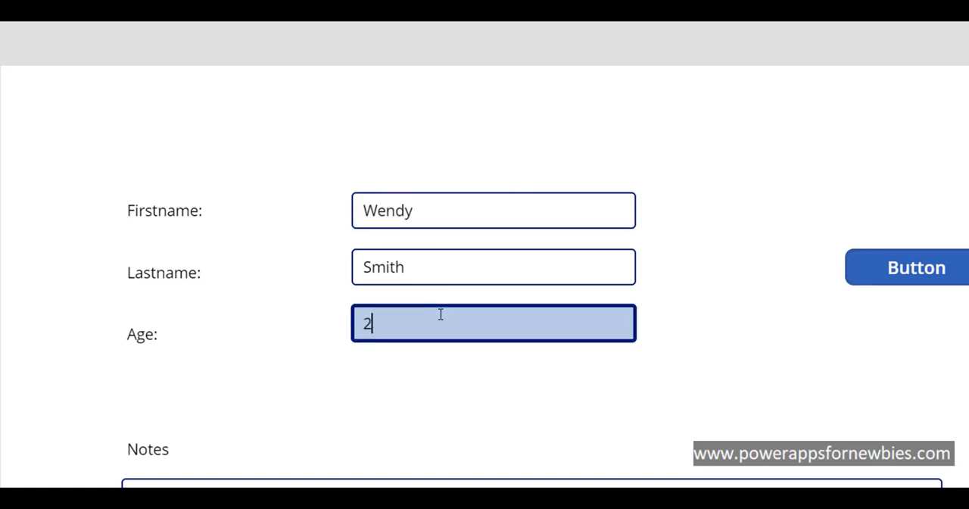
{"action": "type", "text": "3"}
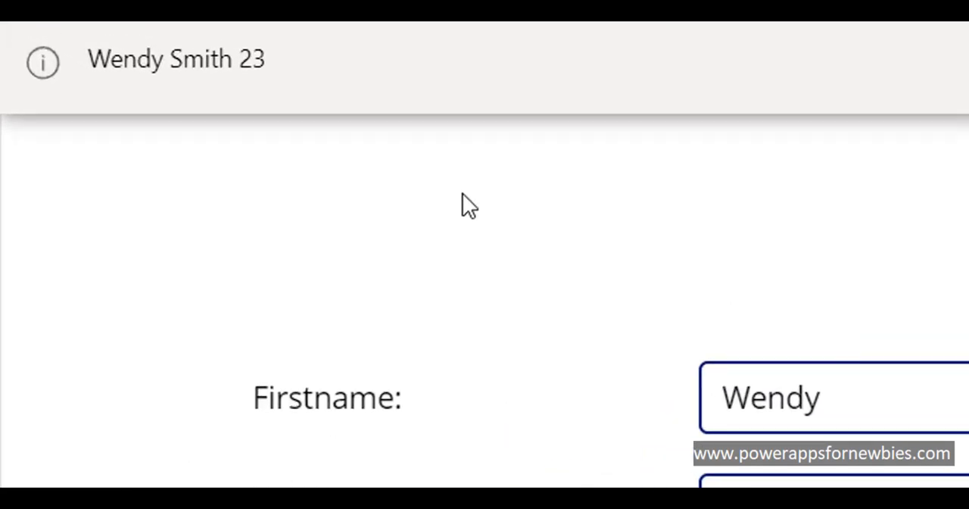
{"action": "mouse_move", "coordinate": [337, 123]}
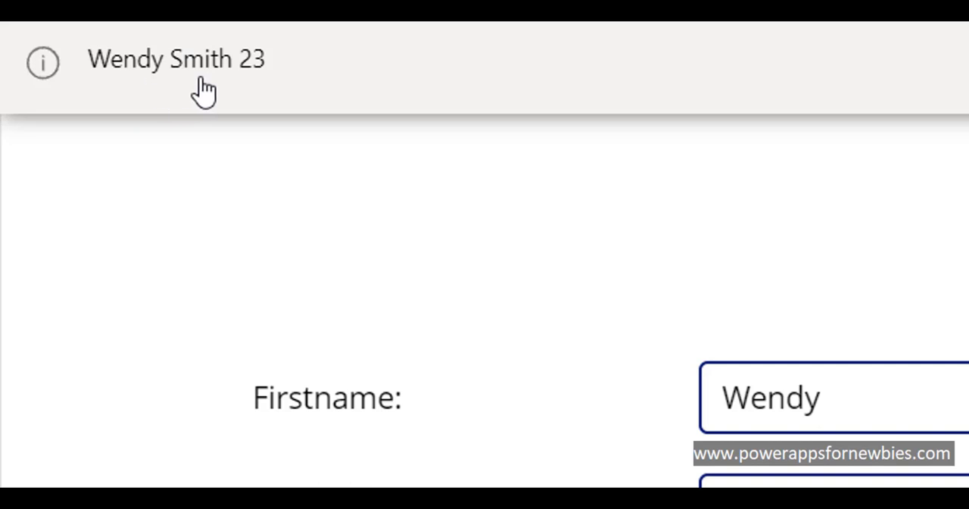
{"action": "mouse_move", "coordinate": [121, 84]}
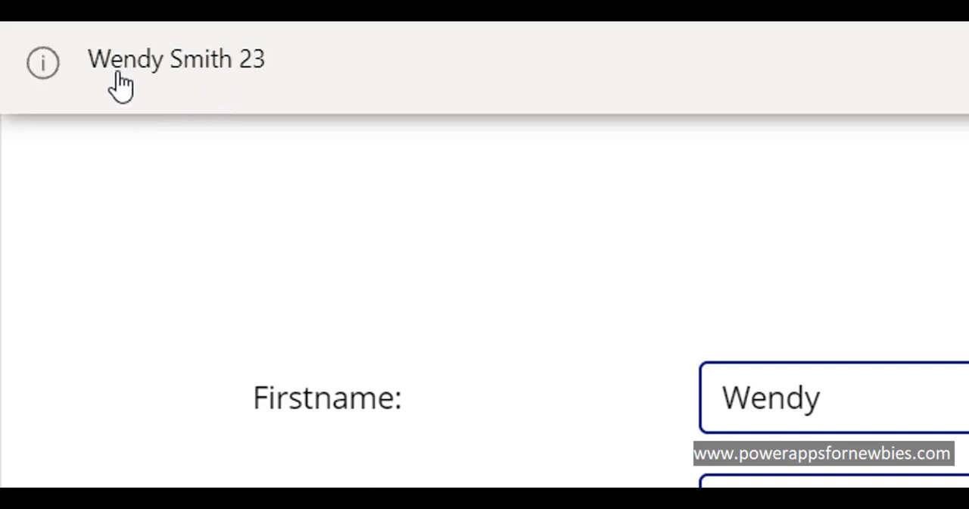
{"action": "mouse_move", "coordinate": [257, 83]}
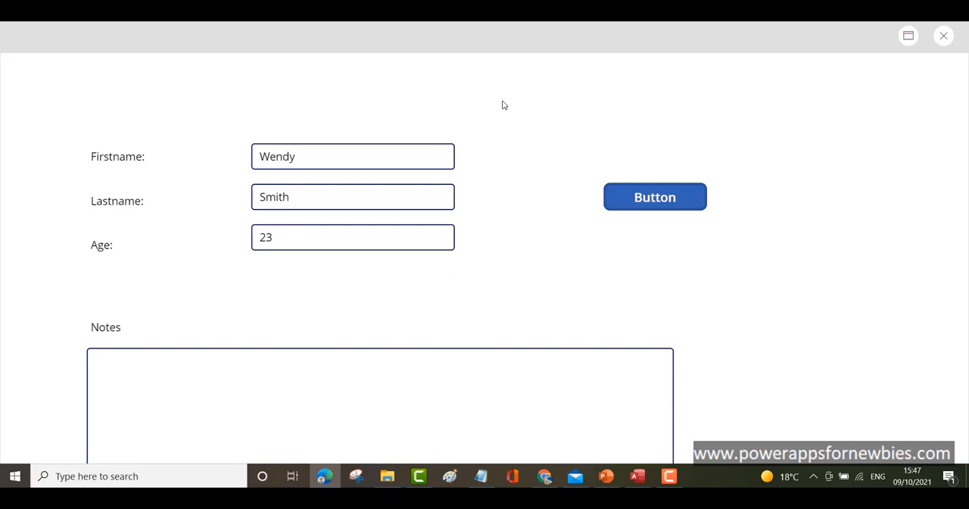
Step: Close the app preview to get back to Power Apps Studio
{"action": "left_click", "coordinate": [345, 382]}
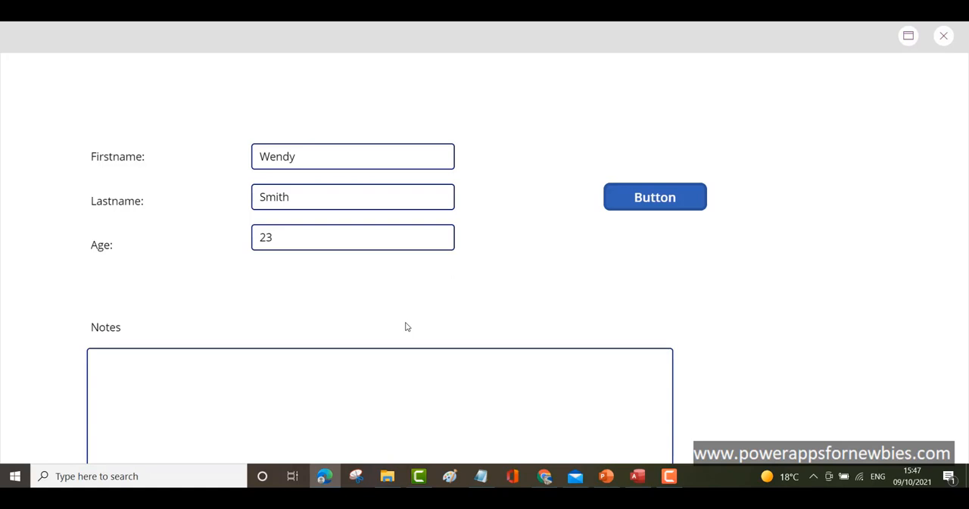
{"action": "mouse_move", "coordinate": [930, 46]}
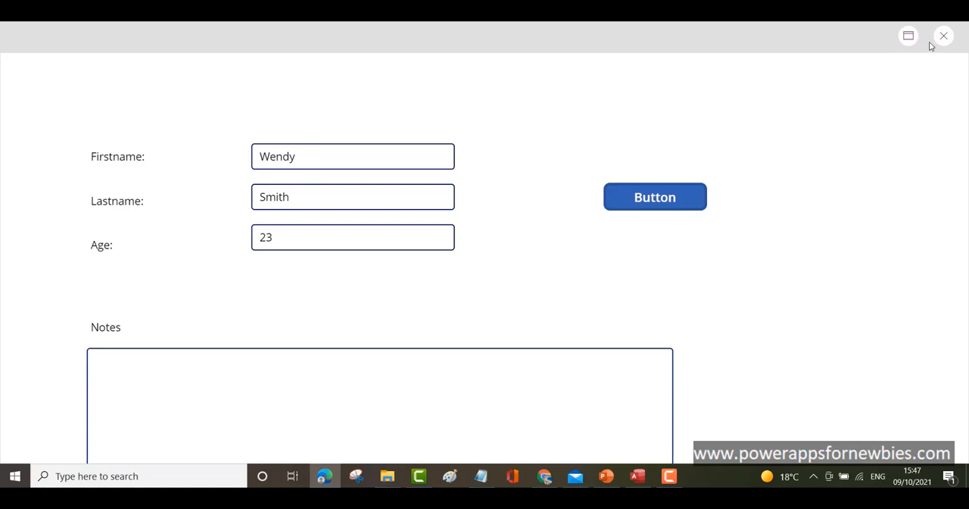
{"action": "left_click", "coordinate": [943, 36]}
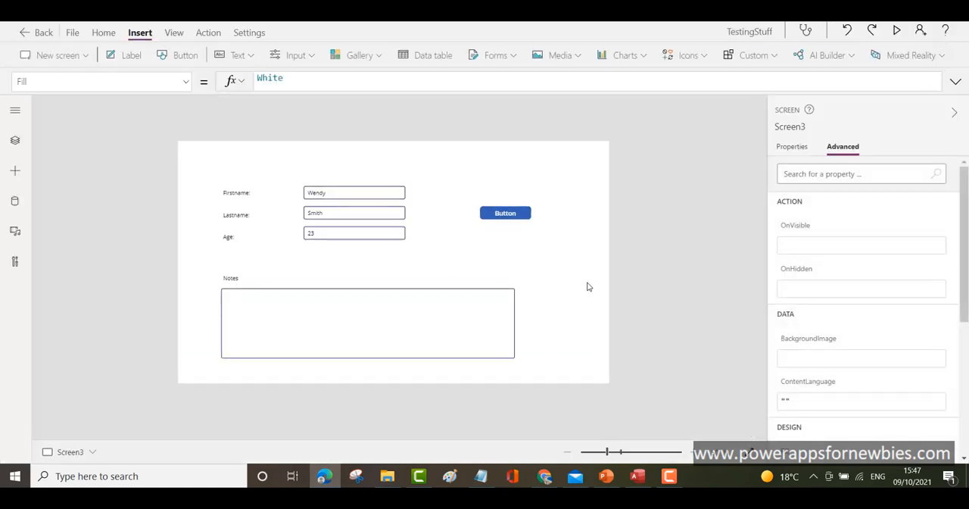
{"action": "mouse_move", "coordinate": [475, 233]}
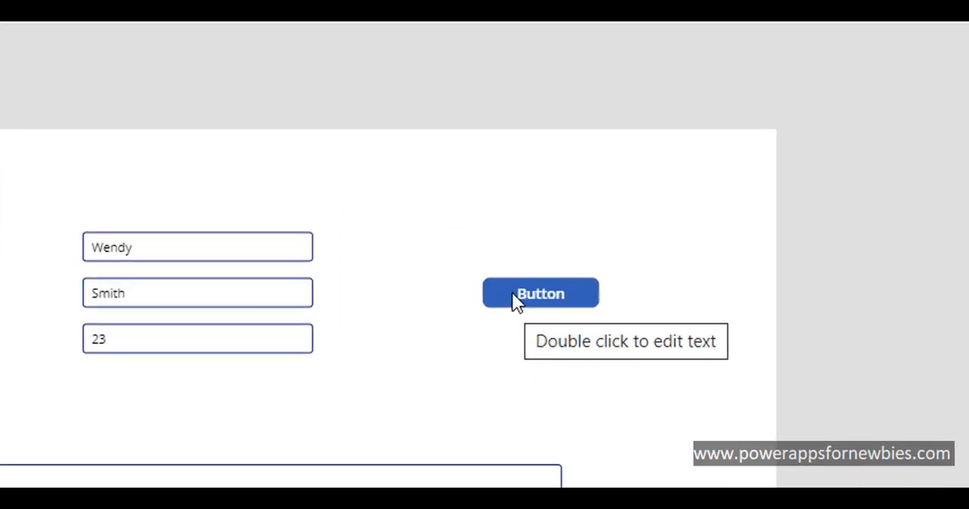
Step: Replace Notify in the button's OnSelect with Set(varX, Concatenate(...))
{"action": "left_click", "coordinate": [539, 293]}
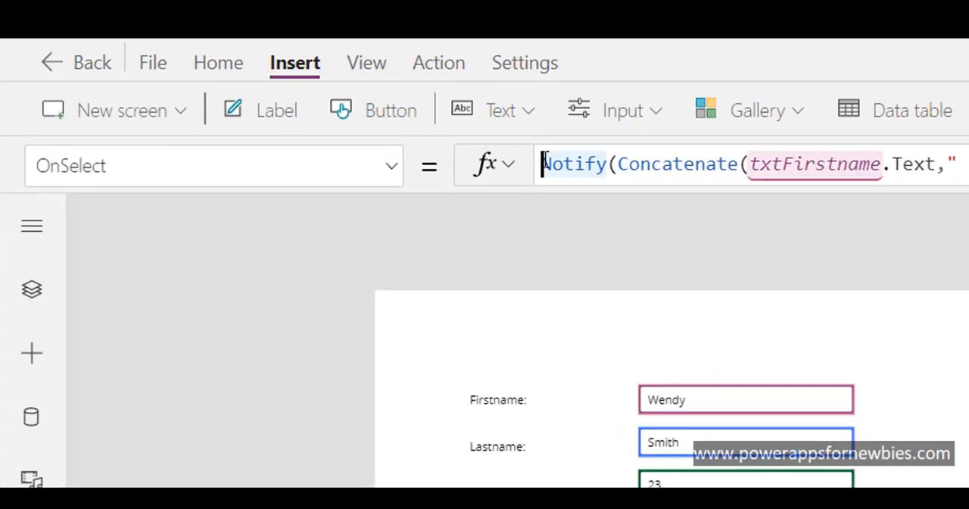
{"action": "type", "text": "Set"}
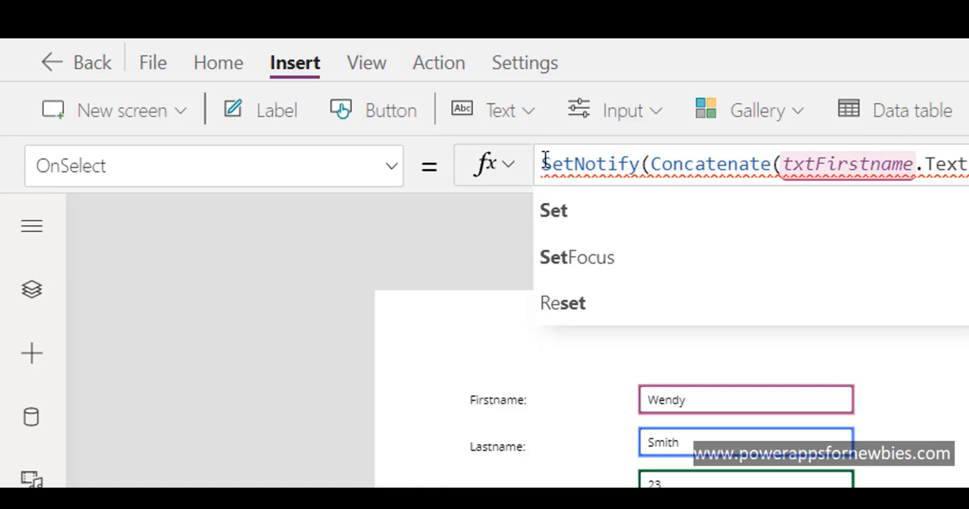
{"action": "type", "text": "varX,"}
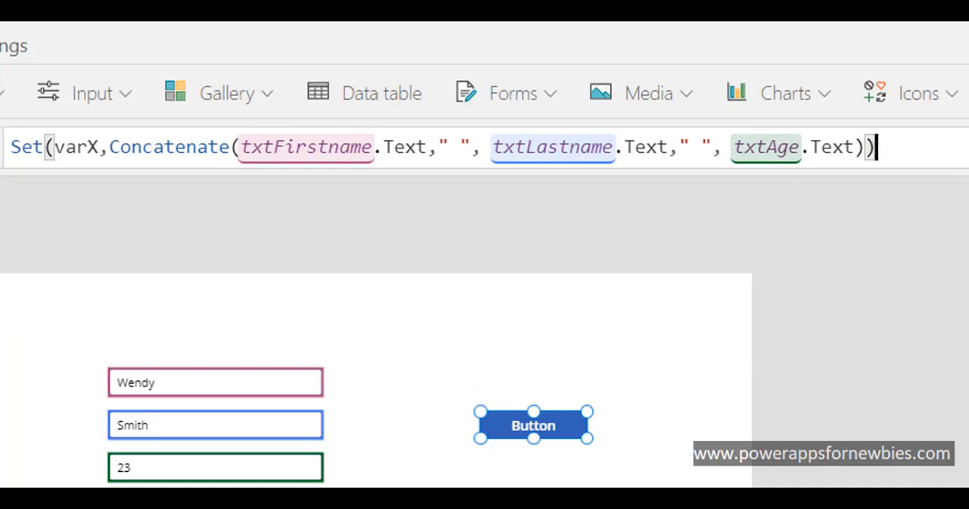
{"action": "mouse_move", "coordinate": [115, 209]}
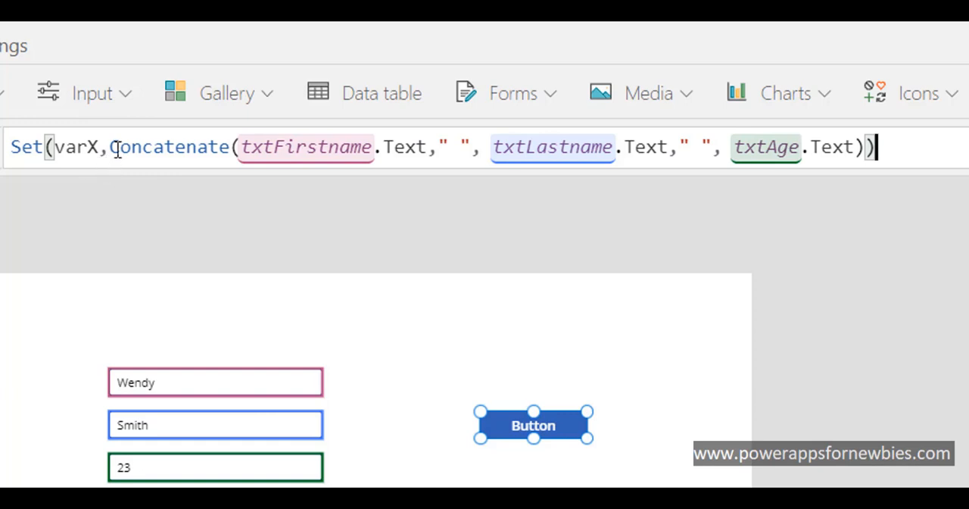
{"action": "mouse_move", "coordinate": [279, 144]}
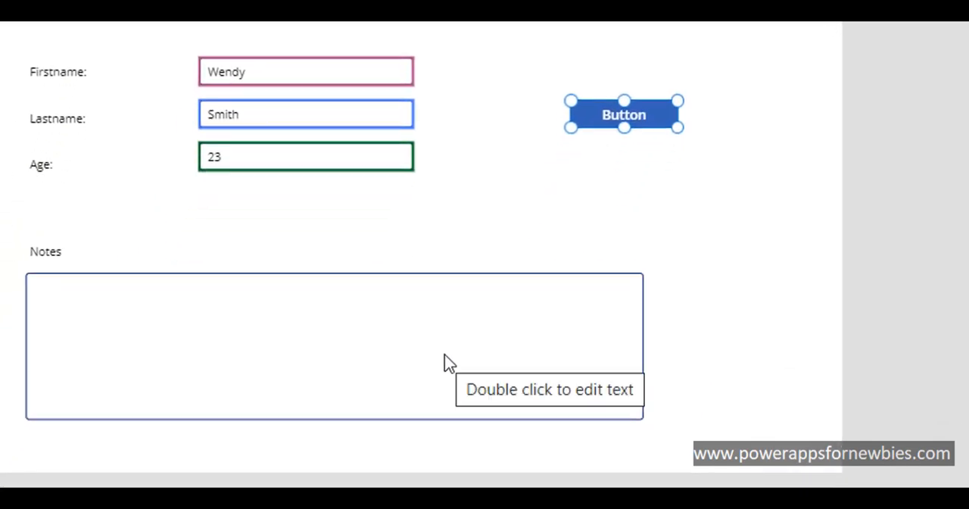
Step: Set the Notes box's Default property to varX
{"action": "left_click", "coordinate": [335, 345]}
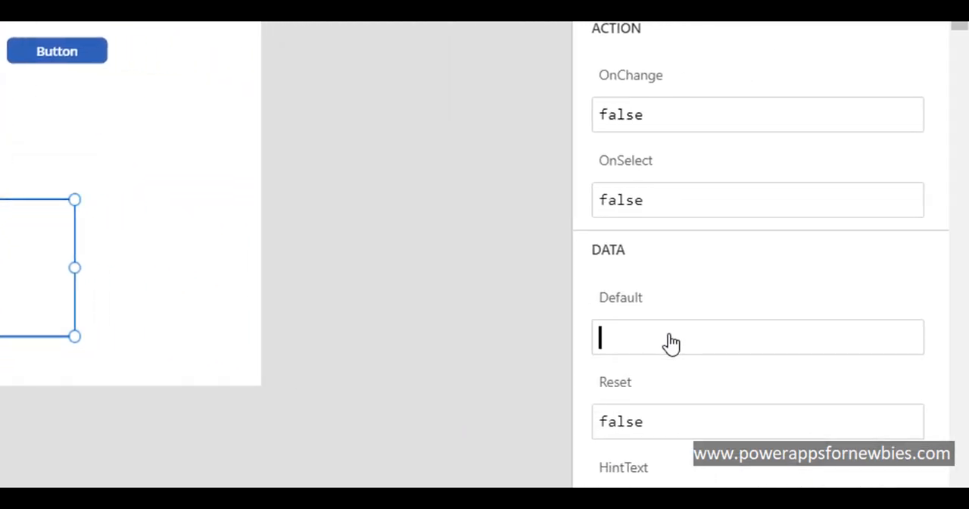
{"action": "type", "text": "var"}
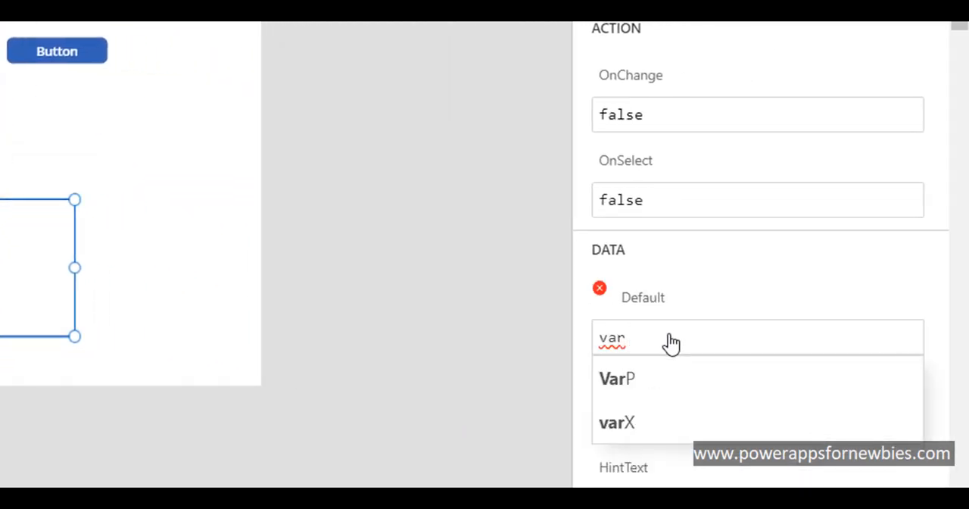
{"action": "left_click", "coordinate": [616, 422]}
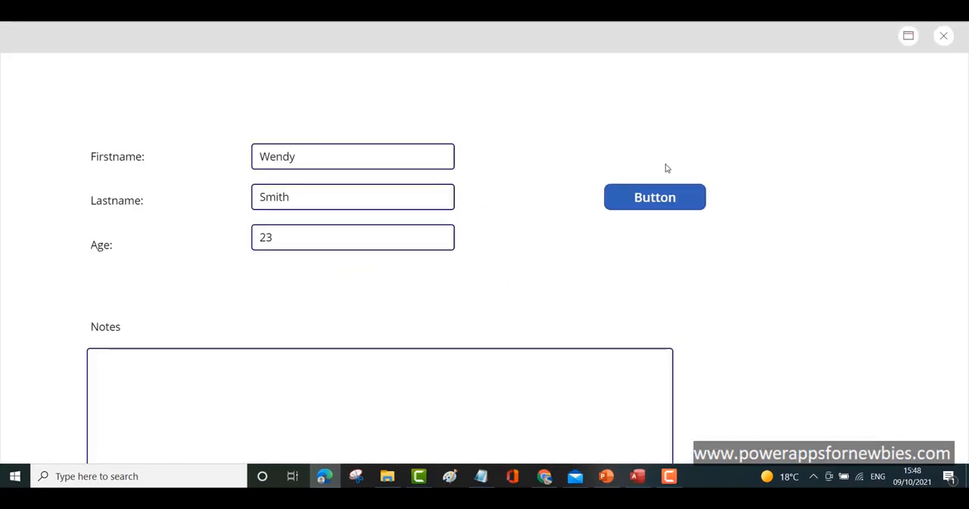
Step: Press the button in preview so Notes shows 'Wendy Smith 23'
{"action": "left_click", "coordinate": [654, 197]}
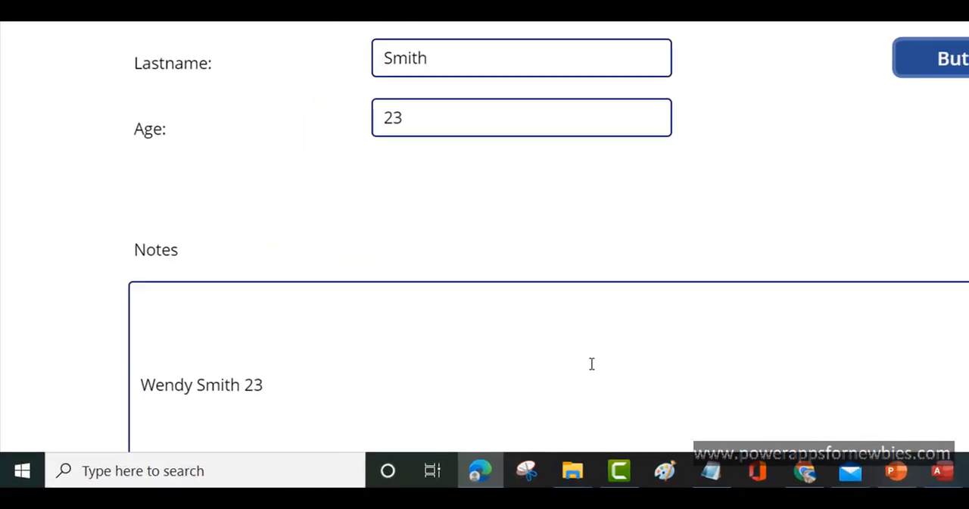
{"action": "scroll", "scroll_direction": "up", "scroll_amount": 3}
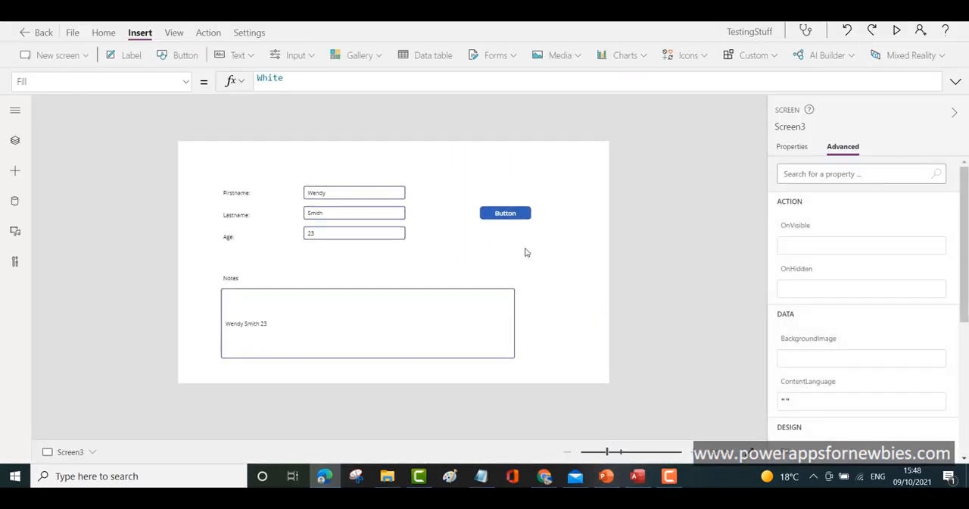
Step: Paste the Set(varX, Concatenate(...)) formula into OnChange of txtFirstname, txtLastname and txtAge
{"action": "left_click", "coordinate": [367, 323]}
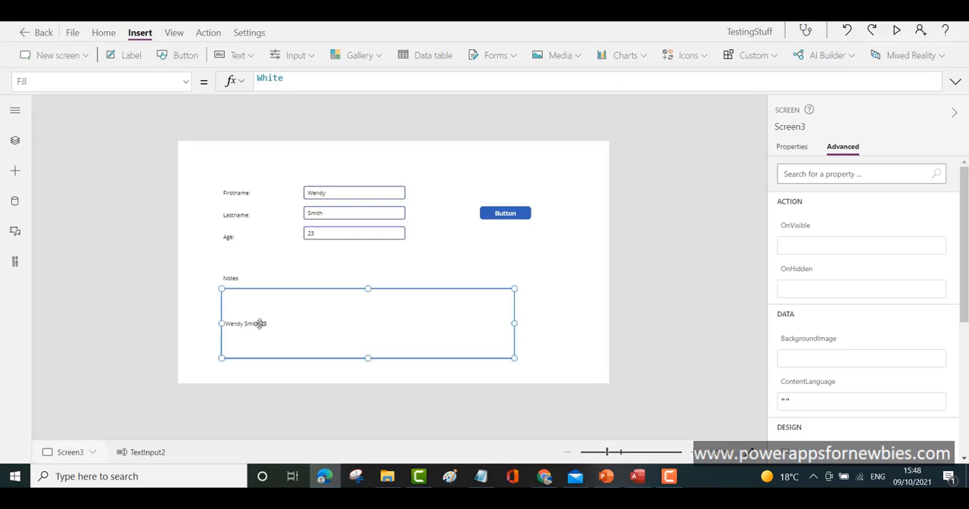
{"action": "left_click", "coordinate": [367, 323]}
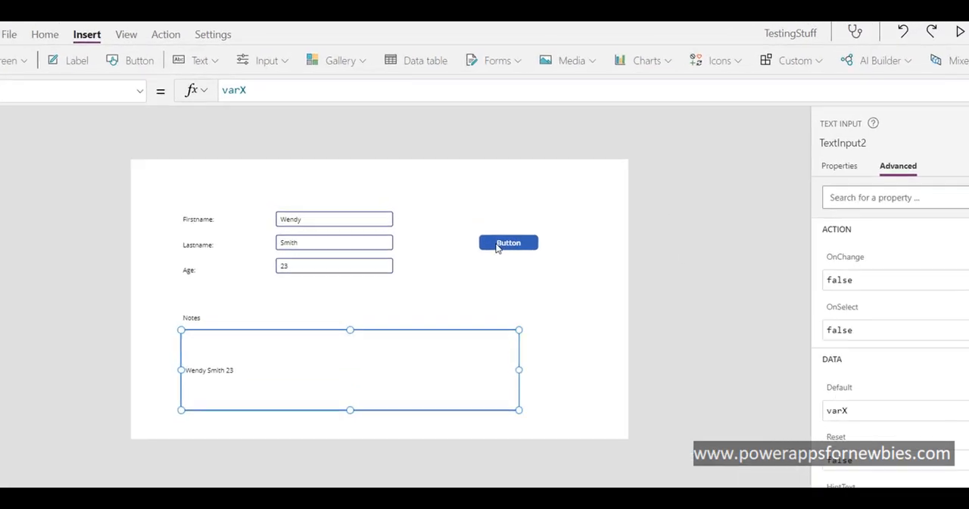
{"action": "left_click", "coordinate": [507, 243]}
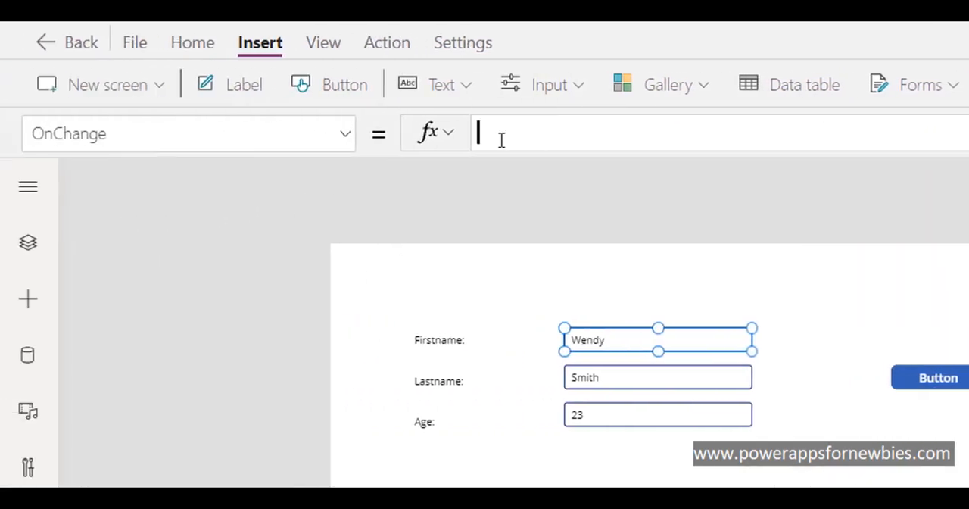
{"action": "left_click", "coordinate": [345, 133]}
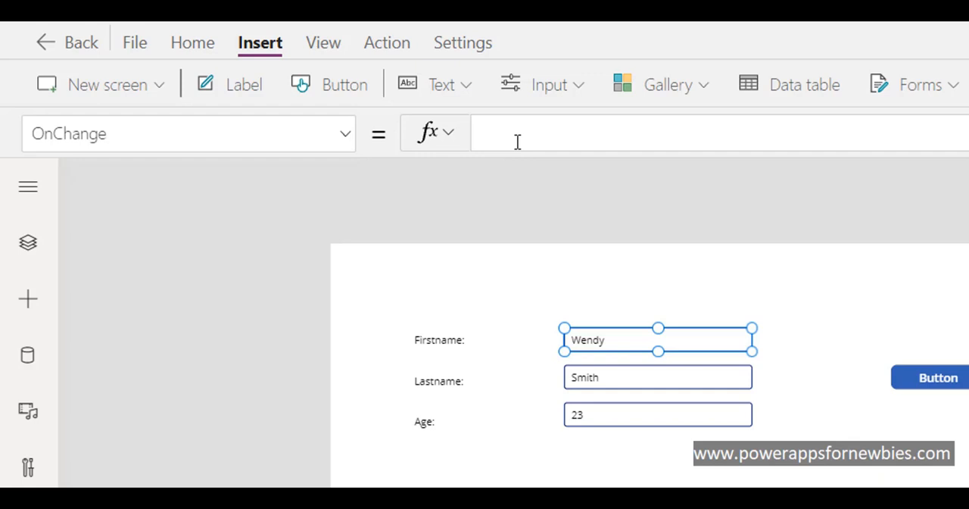
{"action": "left_click", "coordinate": [657, 376]}
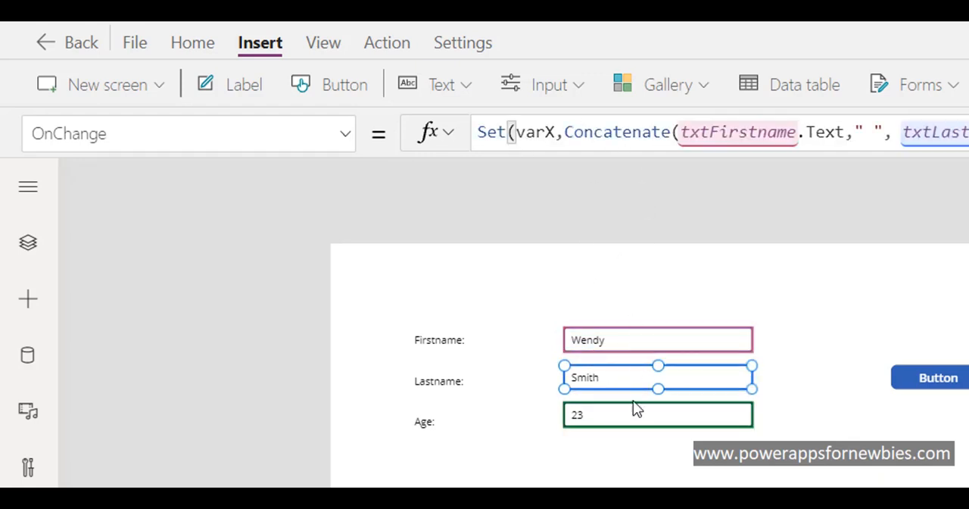
{"action": "left_click", "coordinate": [657, 414]}
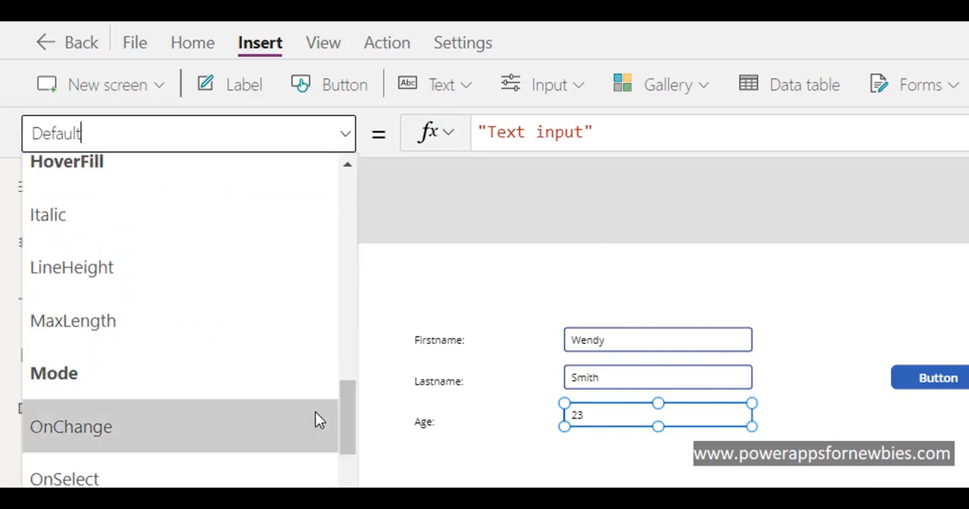
{"action": "left_click", "coordinate": [71, 426]}
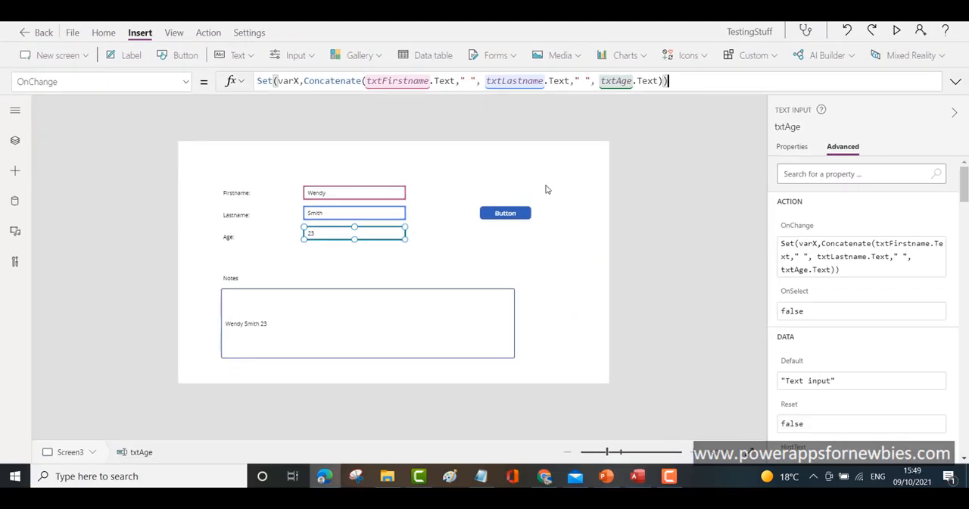
{"action": "left_click", "coordinate": [896, 30]}
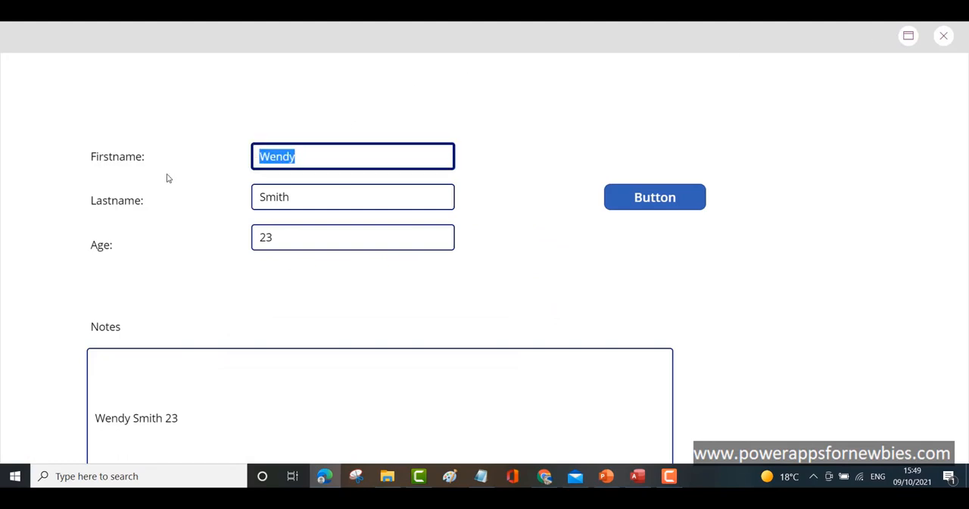
Step: In preview, enter first name 'John', last name 'Wilson' and age 77
{"action": "type", "text": "Jo"}
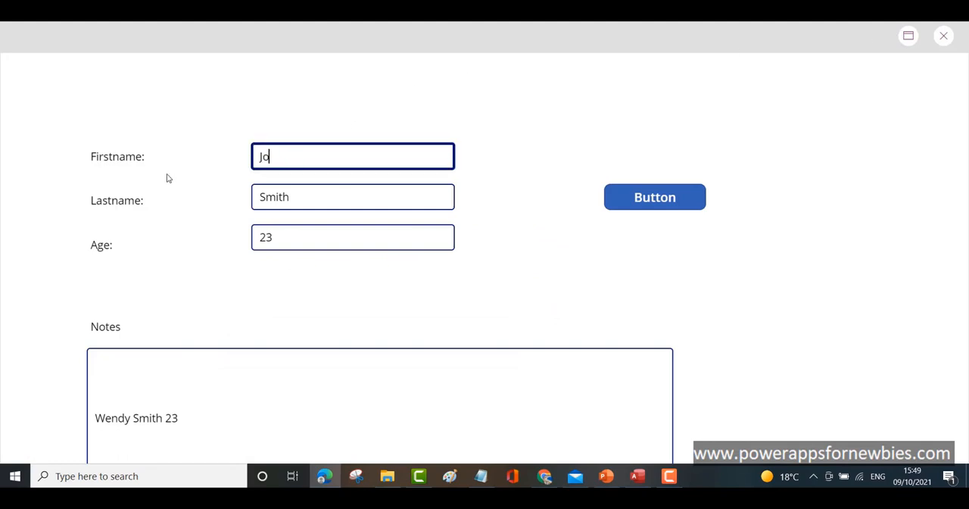
{"action": "type", "text": "hn"}
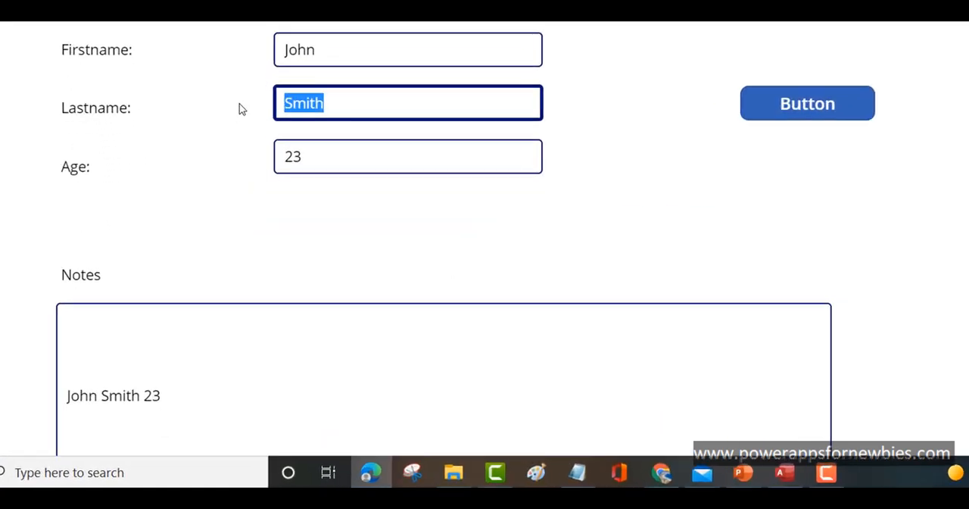
{"action": "type", "text": "Wi"}
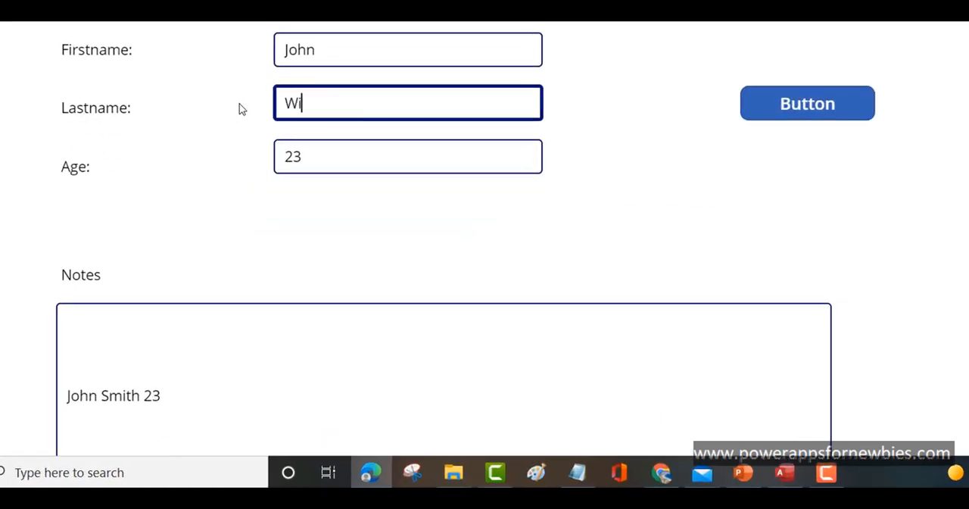
{"action": "type", "text": "lson"}
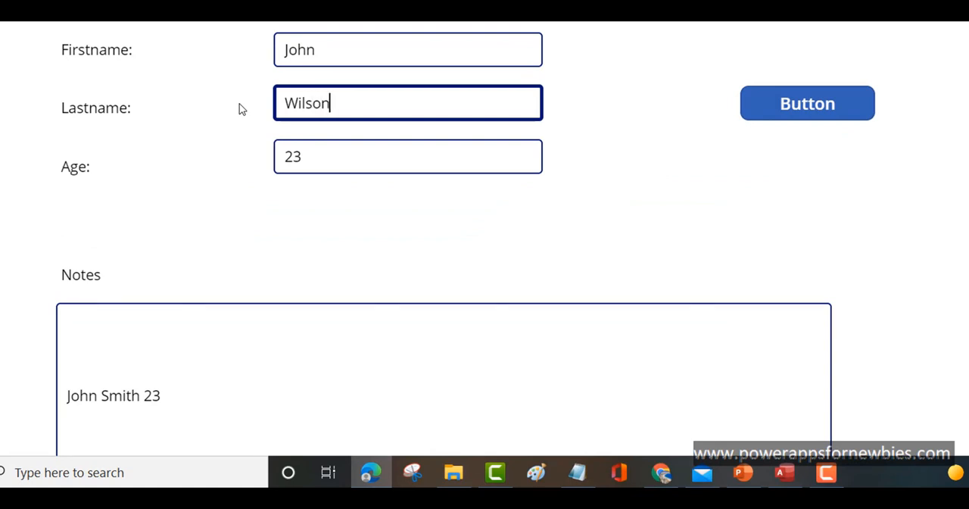
{"action": "left_click", "coordinate": [806, 103]}
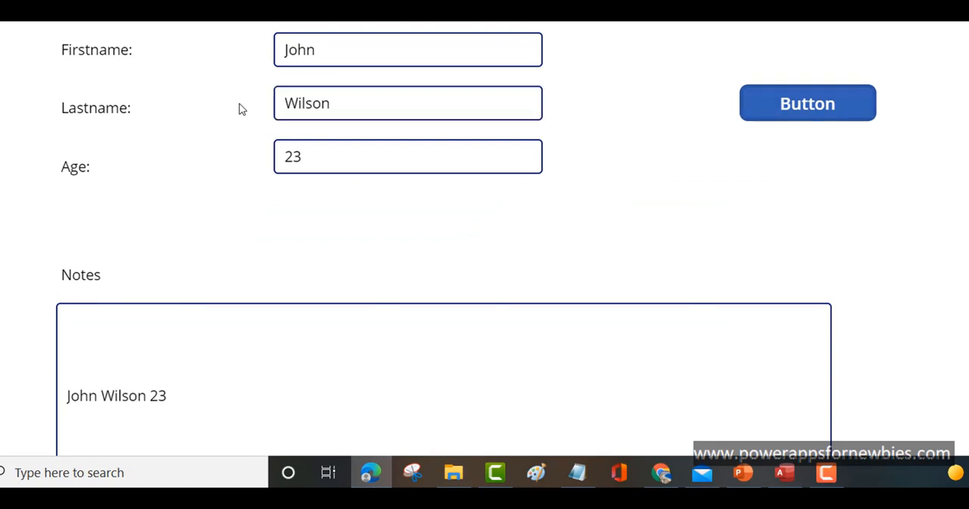
{"action": "triple_click", "coordinate": [407, 156]}
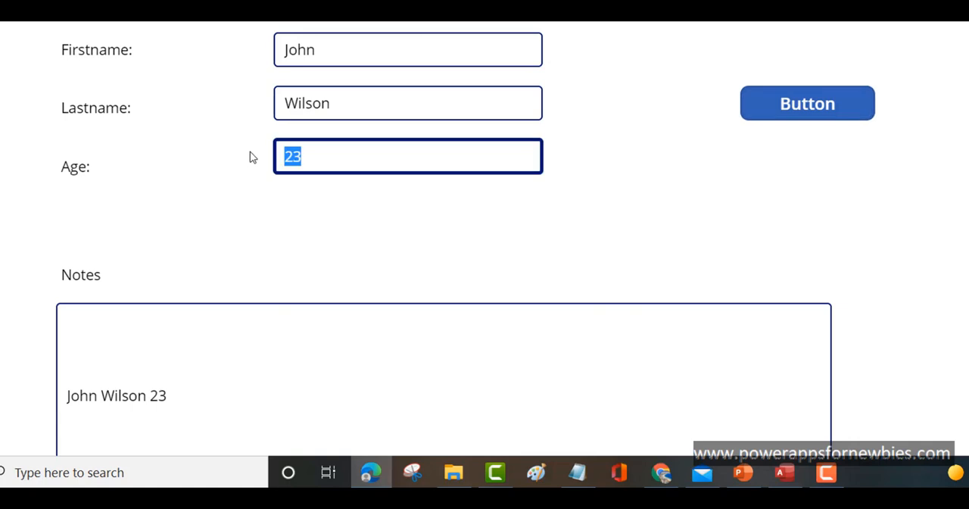
{"action": "type", "text": "7"}
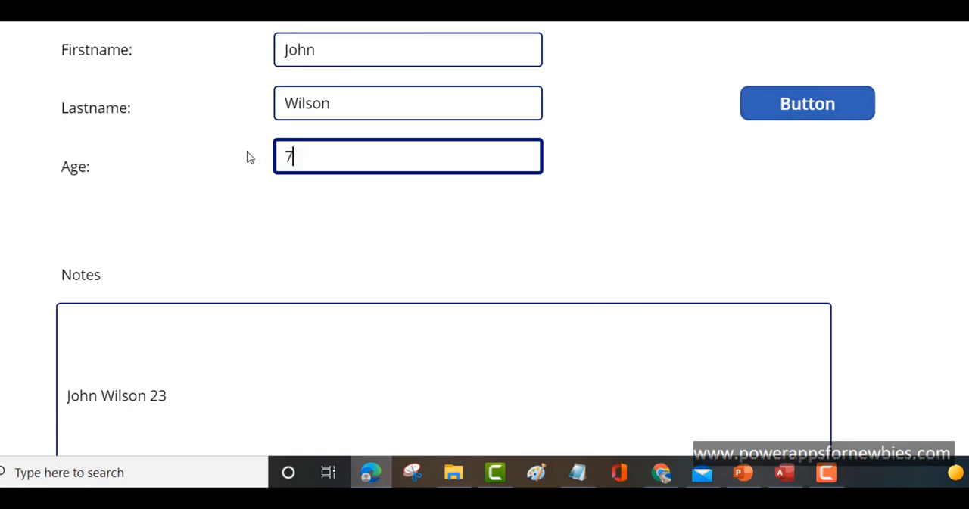
{"action": "type", "text": "7"}
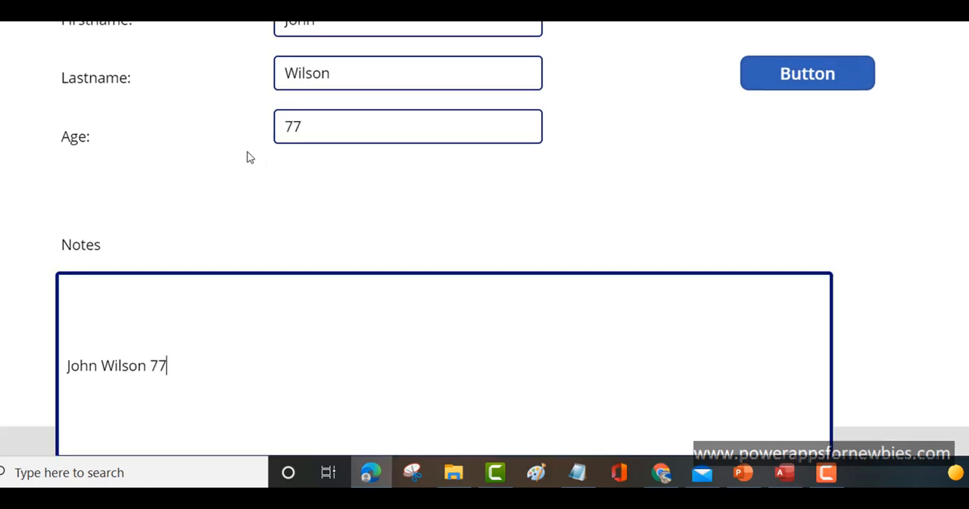